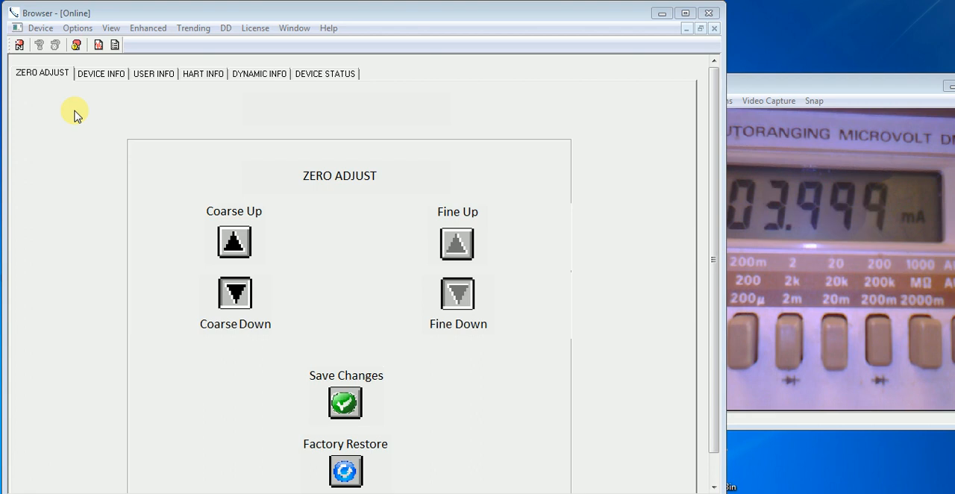
mouse_move(592, 133)
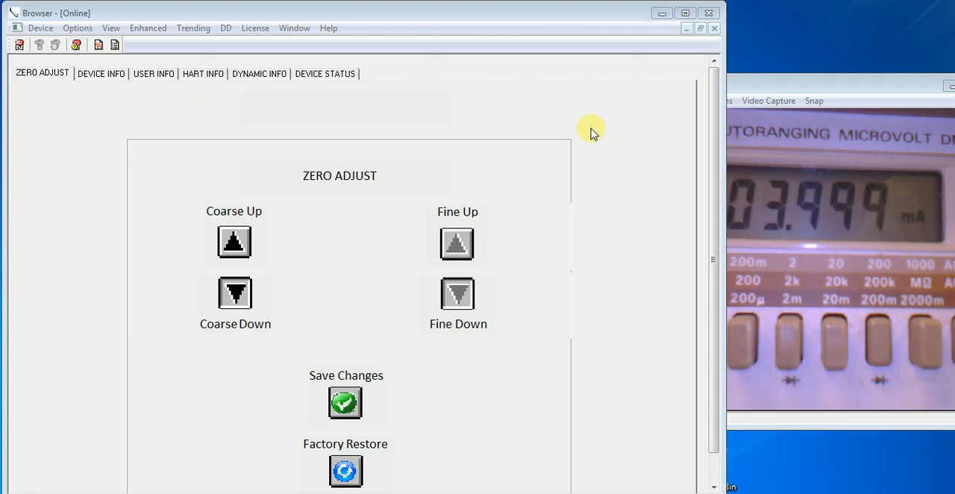
mouse_move(866, 164)
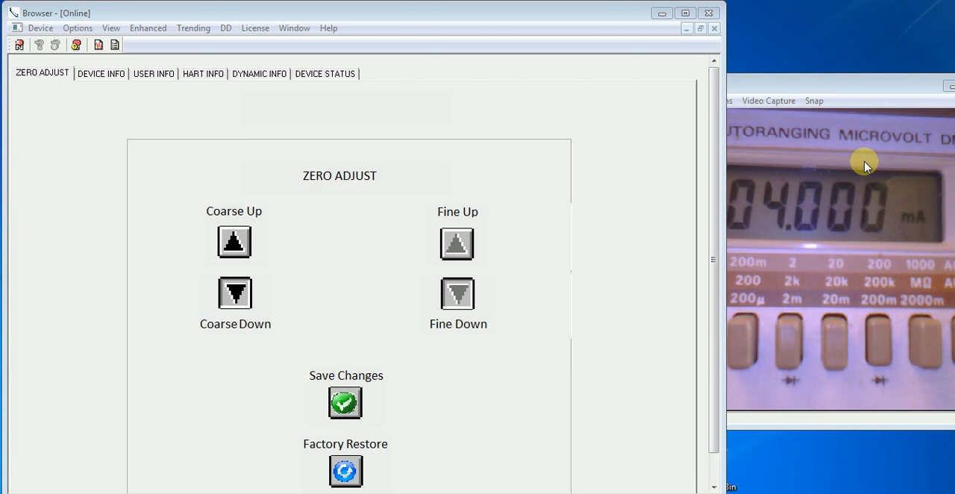
mouse_move(841, 159)
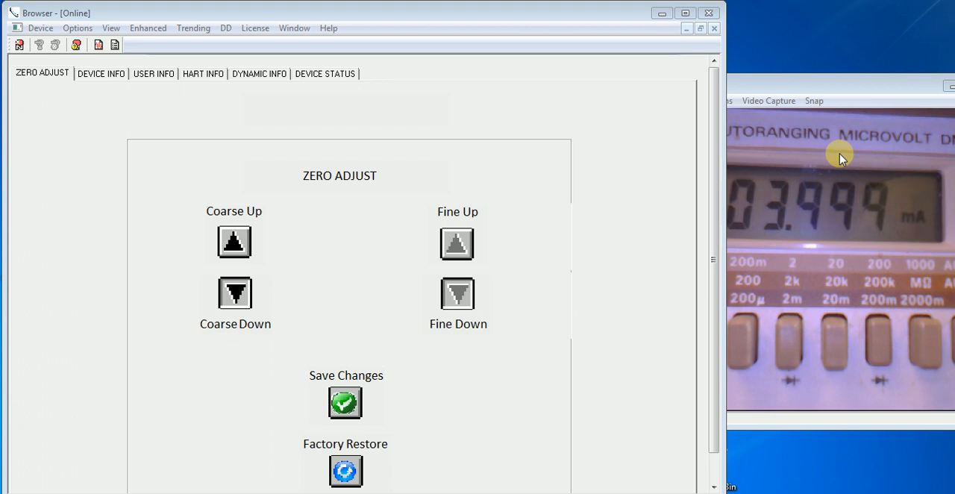
mouse_move(636, 140)
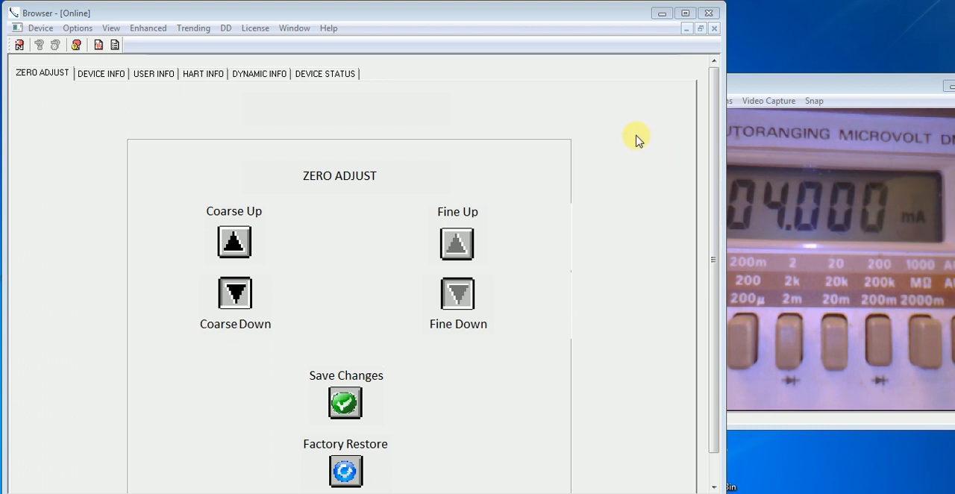
mouse_move(178, 165)
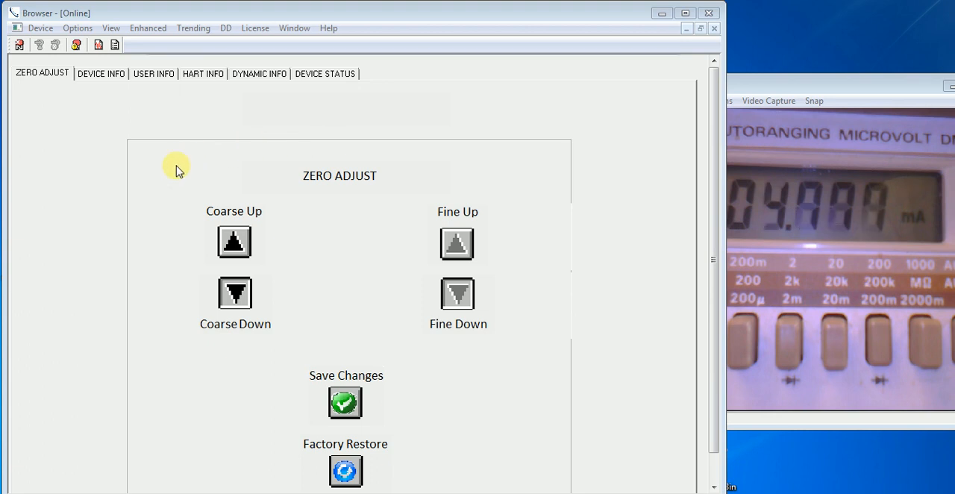
Raise the output three coarse steps toward about 4.098 mA, then lower it one coarse step
left_click(233, 242)
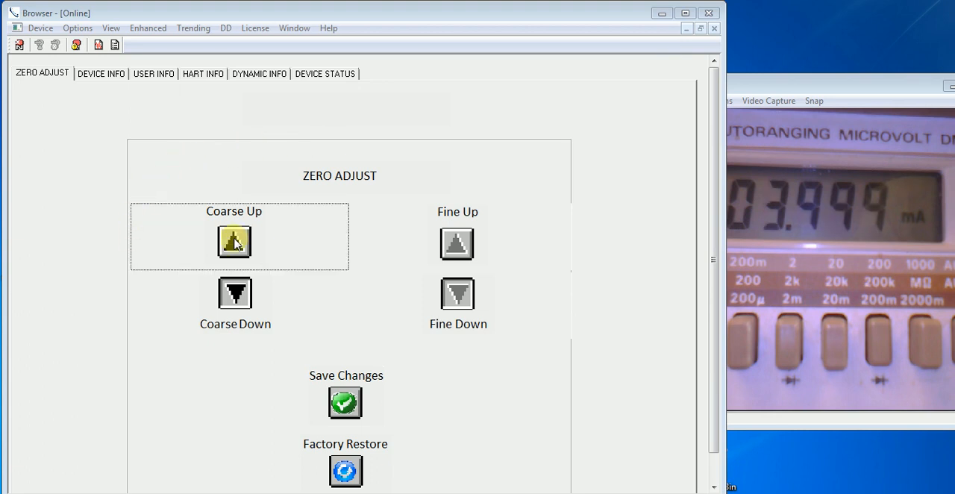
left_click(234, 241)
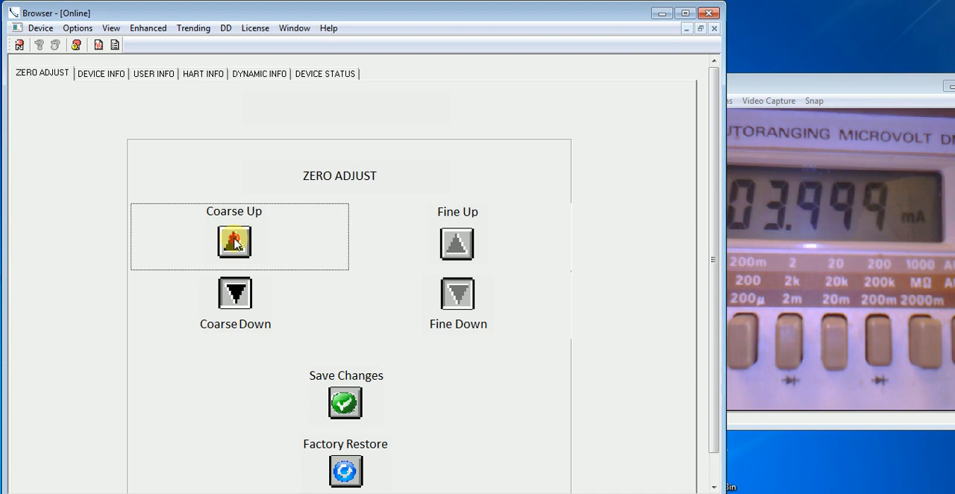
left_click(233, 241)
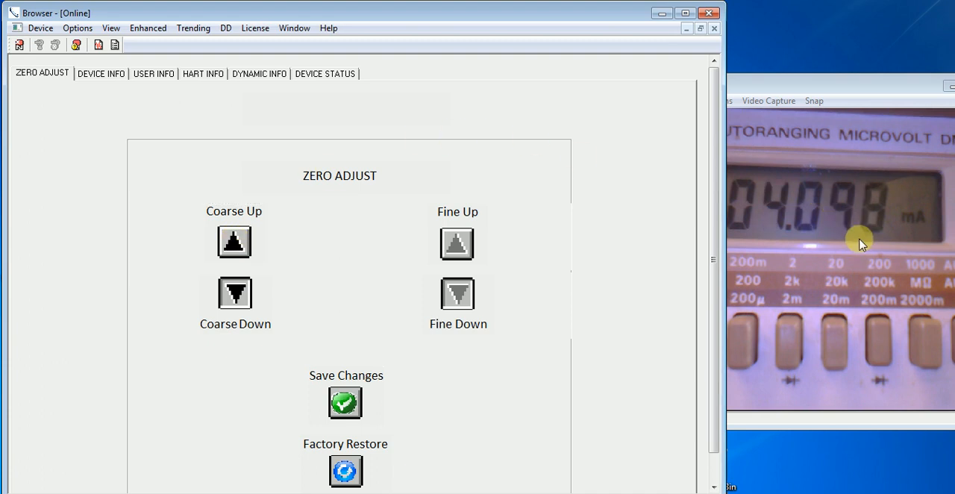
mouse_move(518, 202)
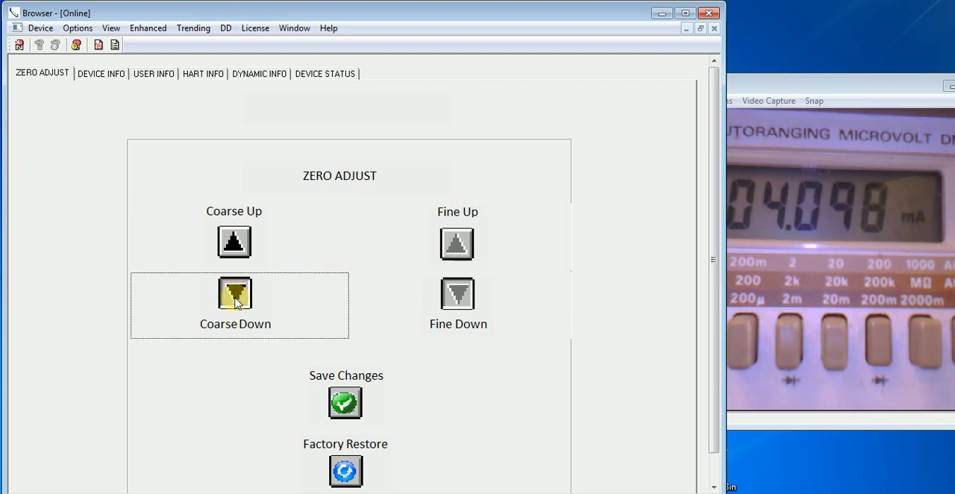
left_click(236, 293)
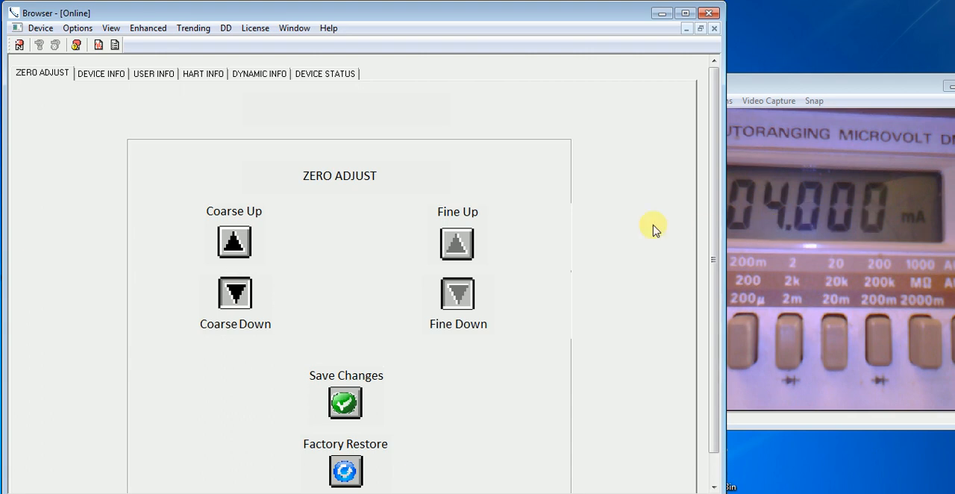
Nudge the output up two fine steps and down one, settling at 4.000 mA
left_click(457, 242)
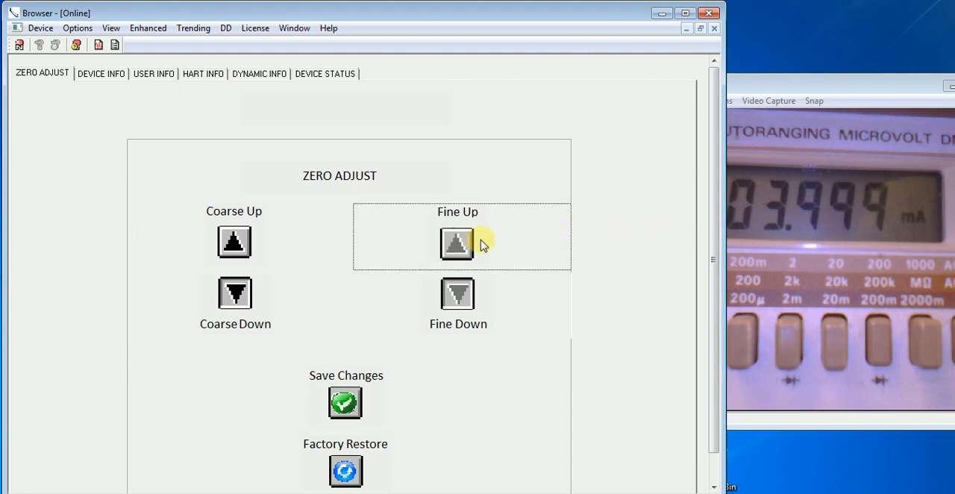
left_click(456, 244)
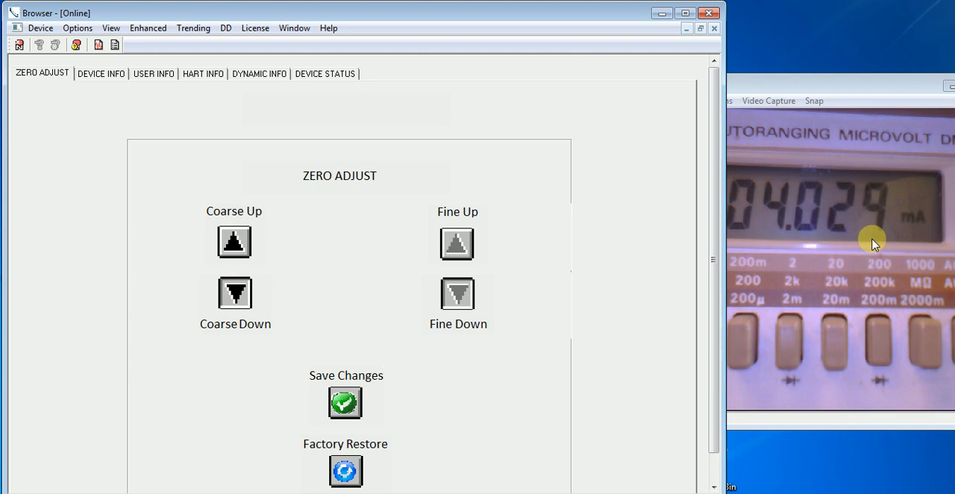
mouse_move(606, 306)
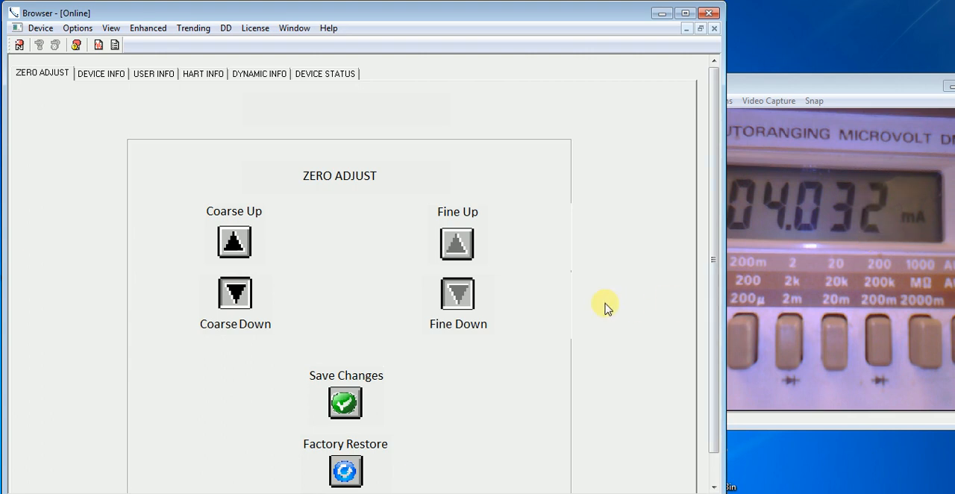
left_click(458, 292)
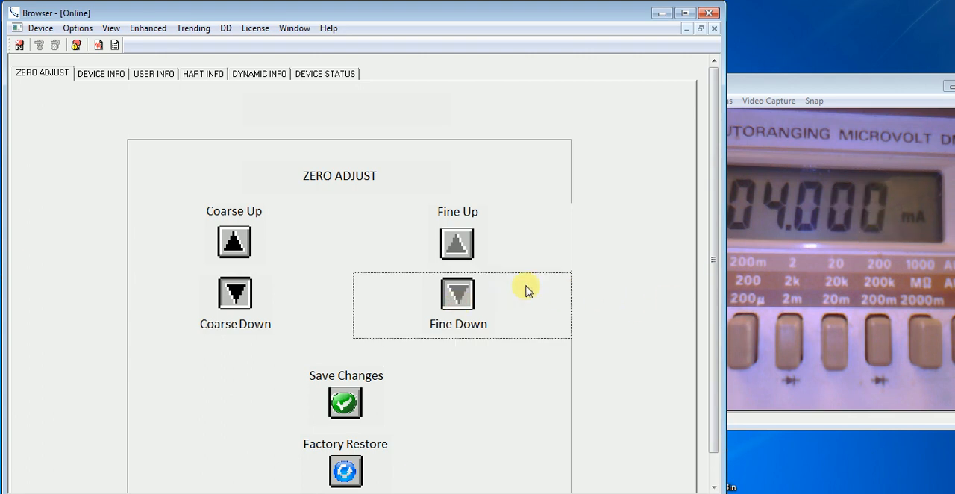
mouse_move(893, 253)
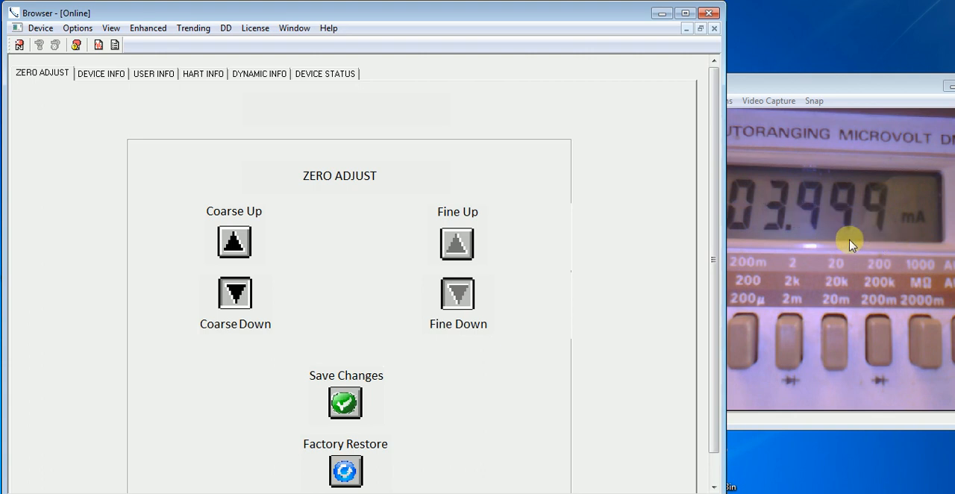
mouse_move(597, 269)
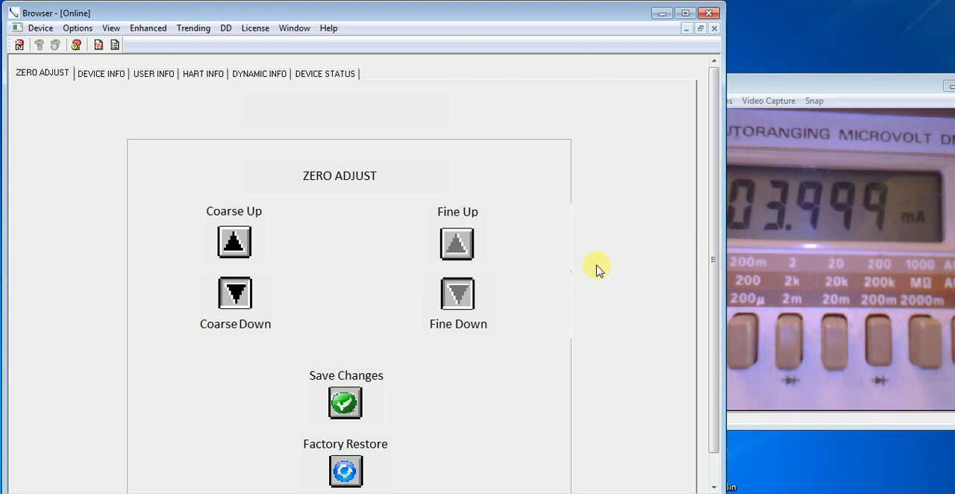
mouse_move(597, 256)
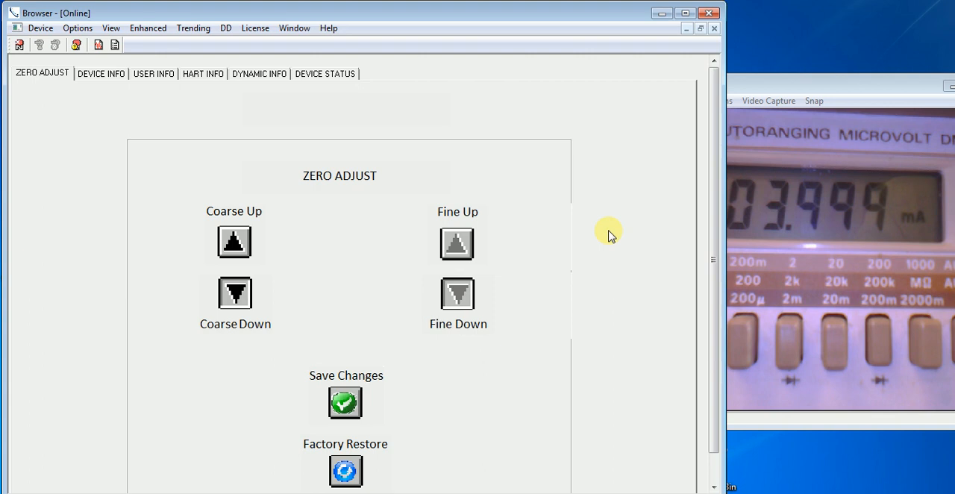
Trim the zero output a further fine step down to 3.999 mA
left_click(457, 244)
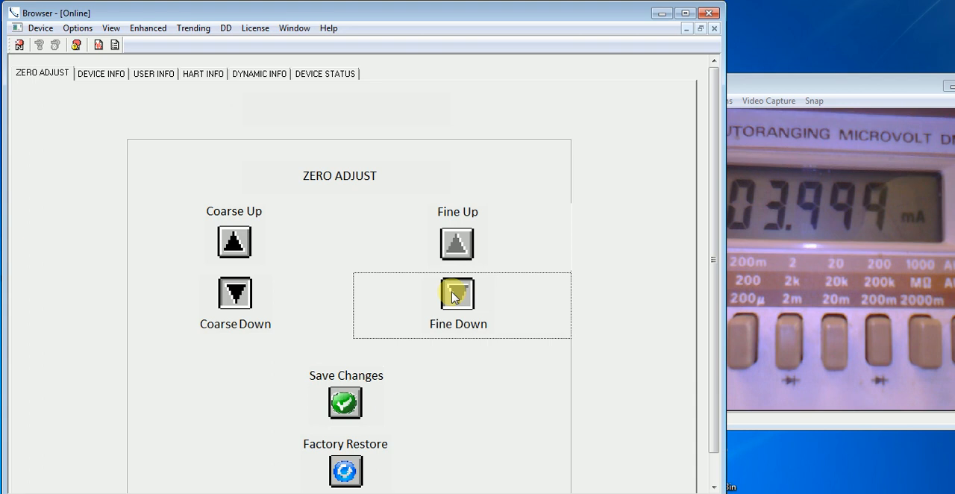
mouse_move(573, 270)
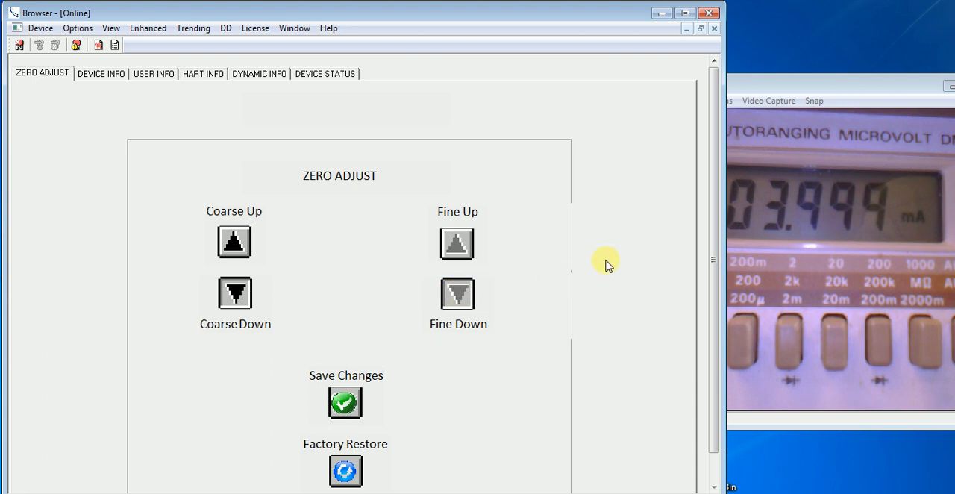
left_click(233, 241)
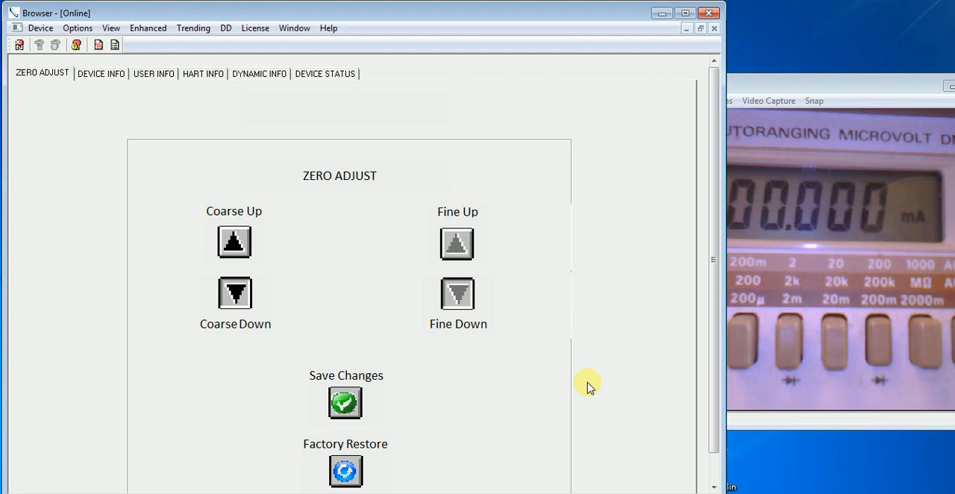
mouse_move(877, 202)
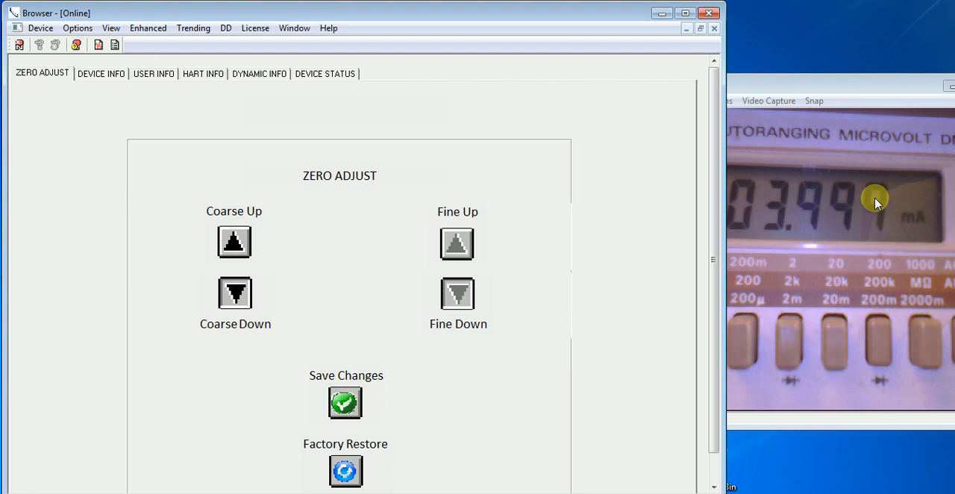
mouse_move(808, 216)
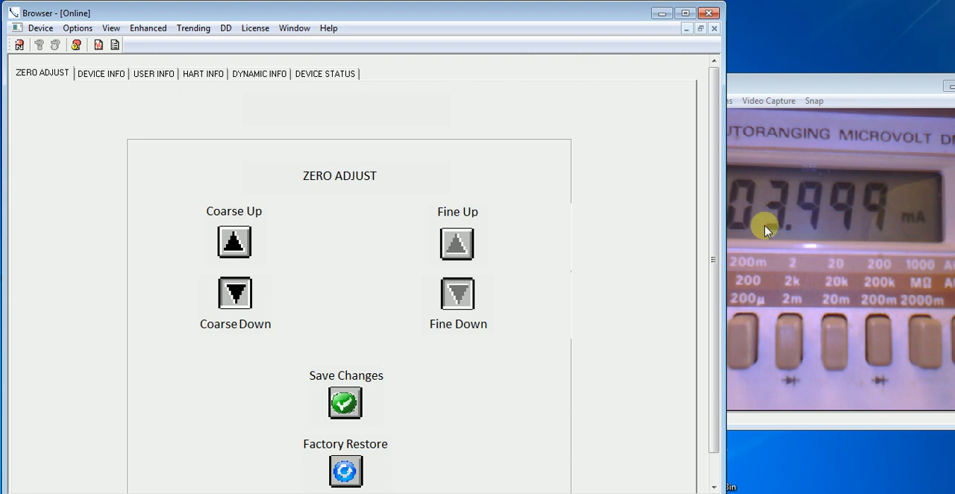
Raise the zero output two coarse steps to 4.098 mA and confirm saving the zero change
left_click(234, 241)
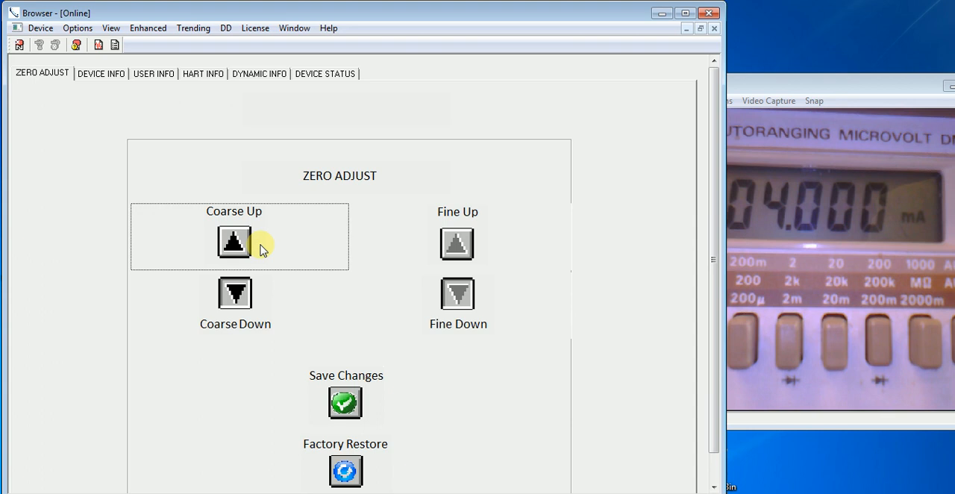
left_click(233, 241)
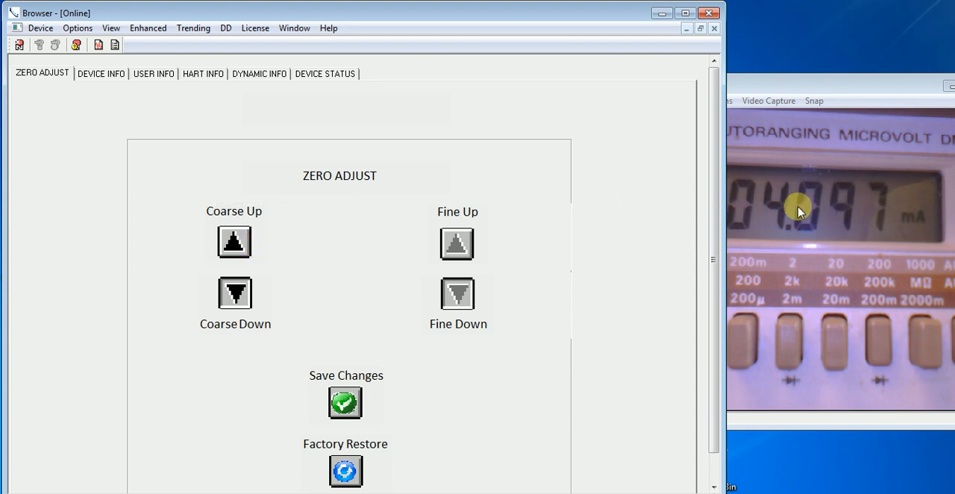
left_click(345, 402)
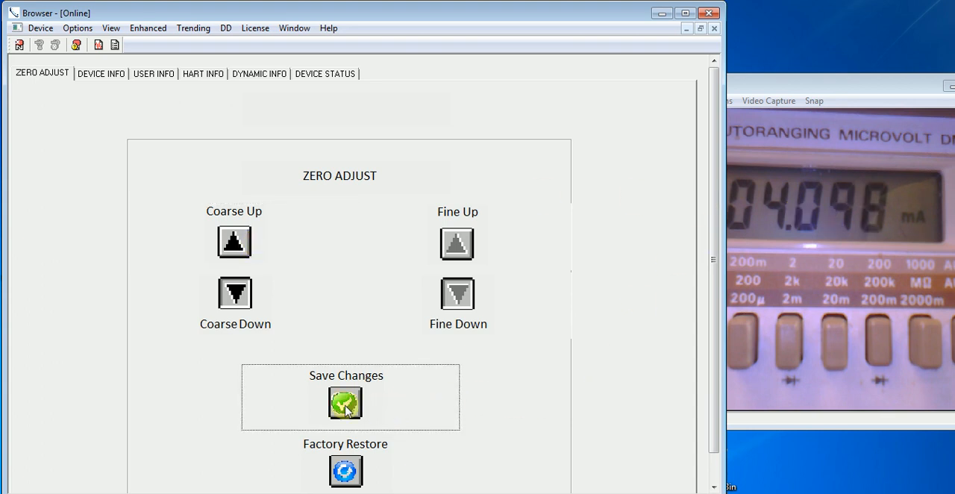
left_click(345, 403)
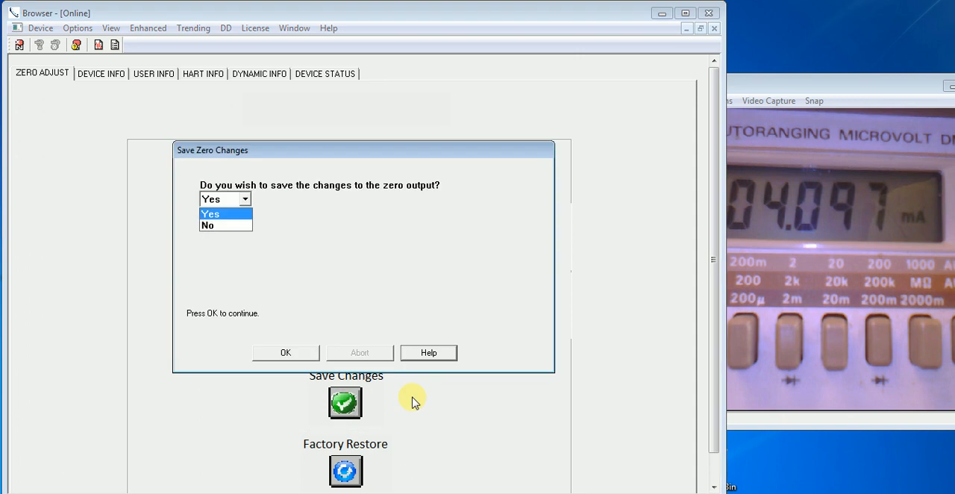
mouse_move(235, 222)
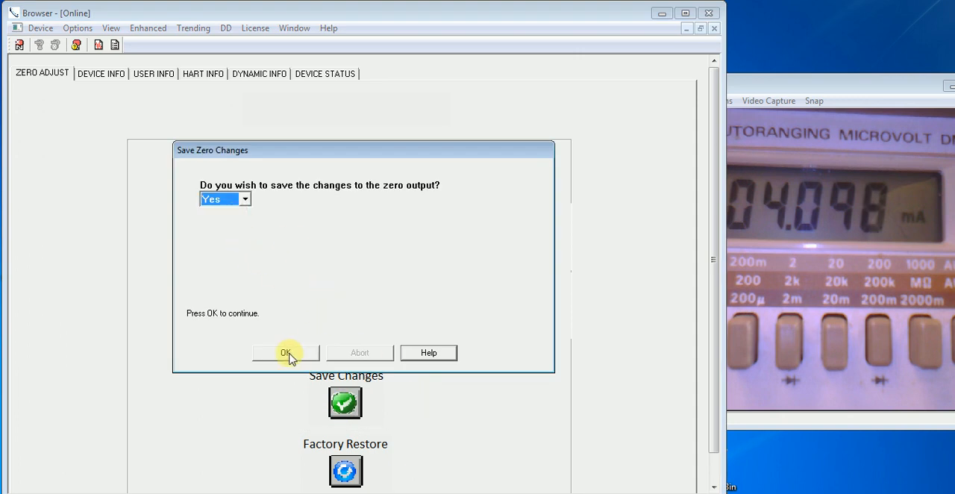
left_click(285, 352)
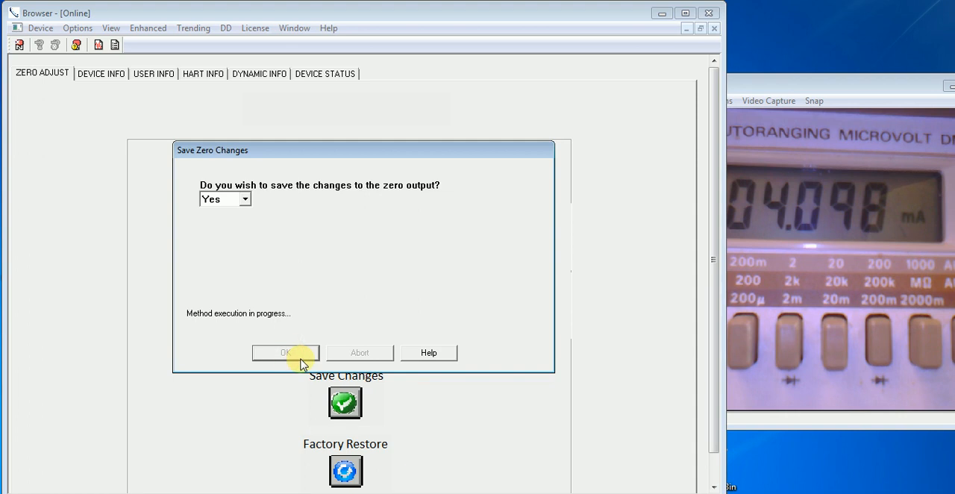
left_click(285, 352)
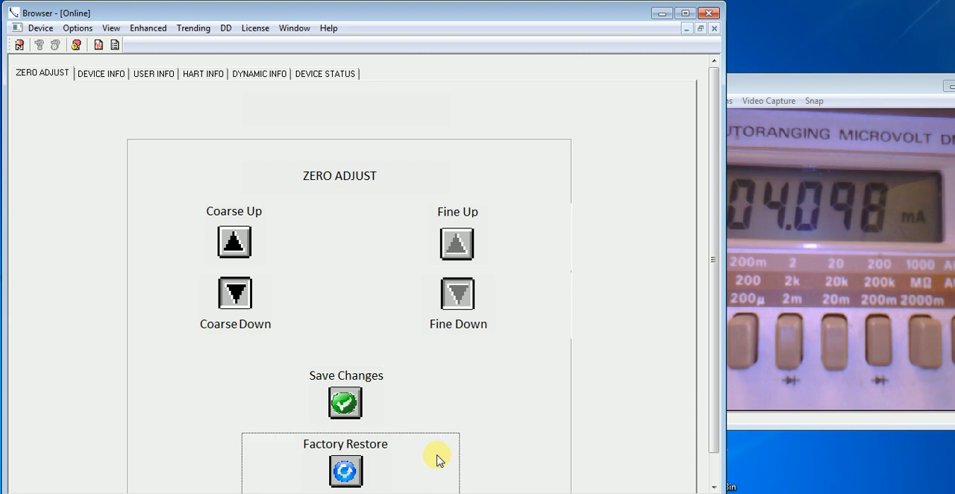
mouse_move(438, 456)
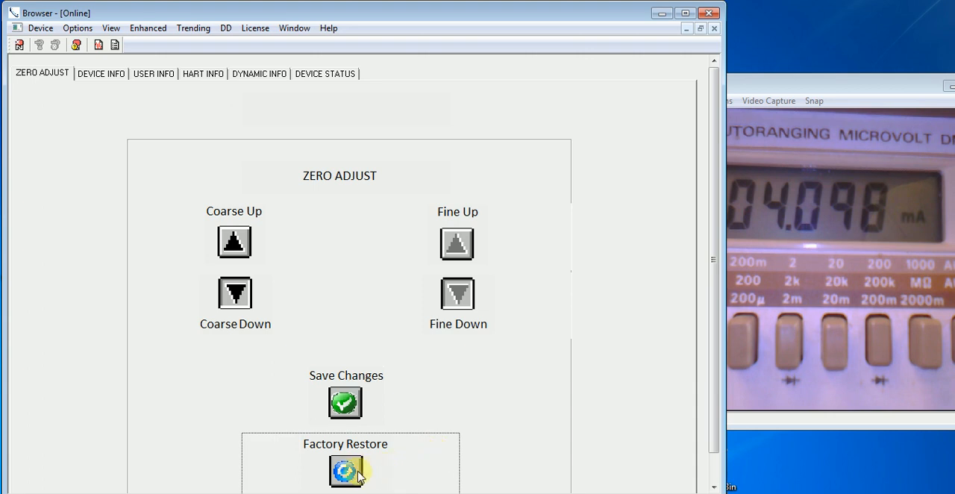
Restore factory zero and span settings, confirming Yes, returning the output to 3.999 mA
left_click(346, 471)
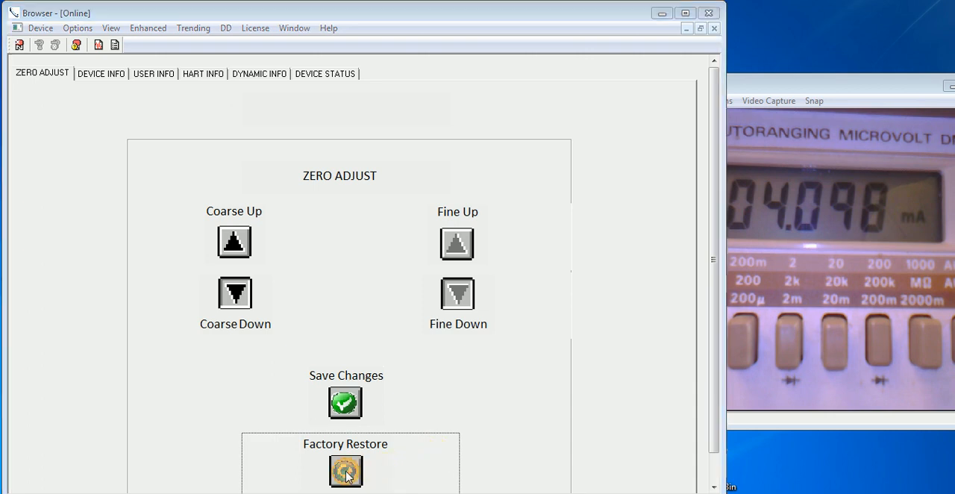
left_click(345, 470)
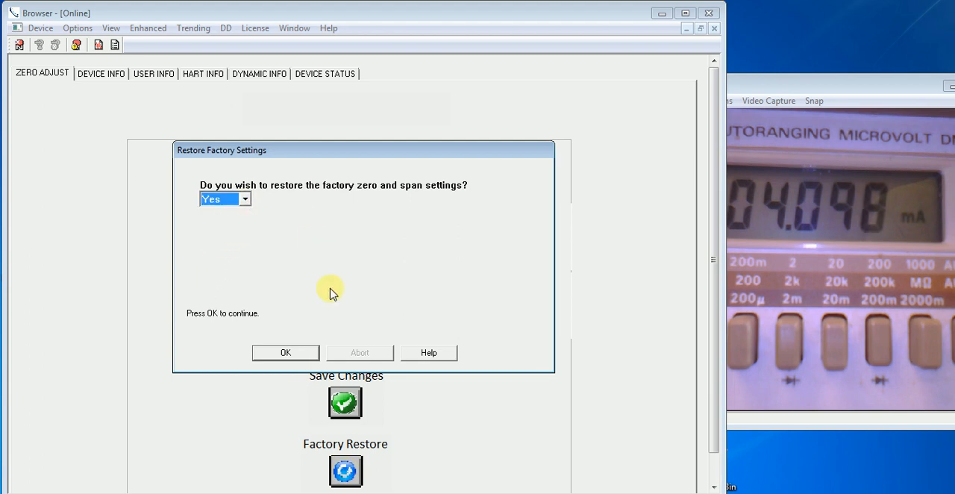
left_click(285, 352)
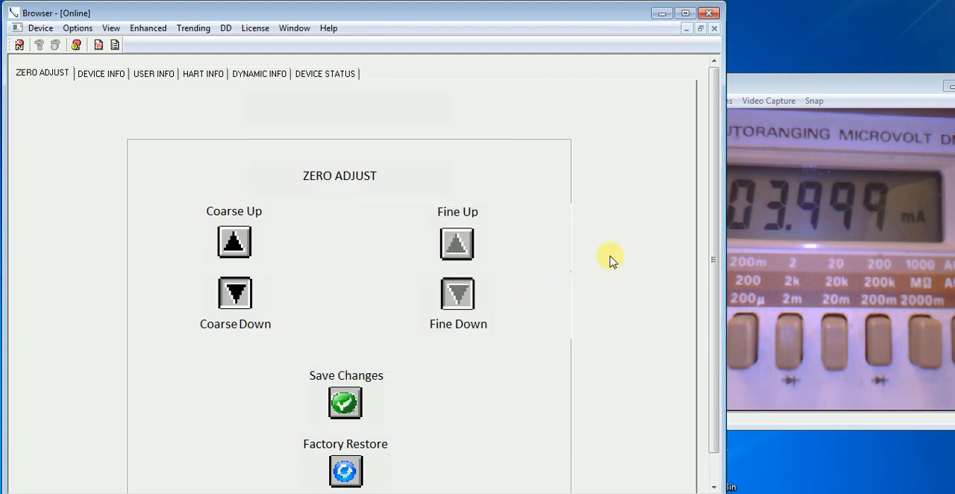
mouse_move(636, 252)
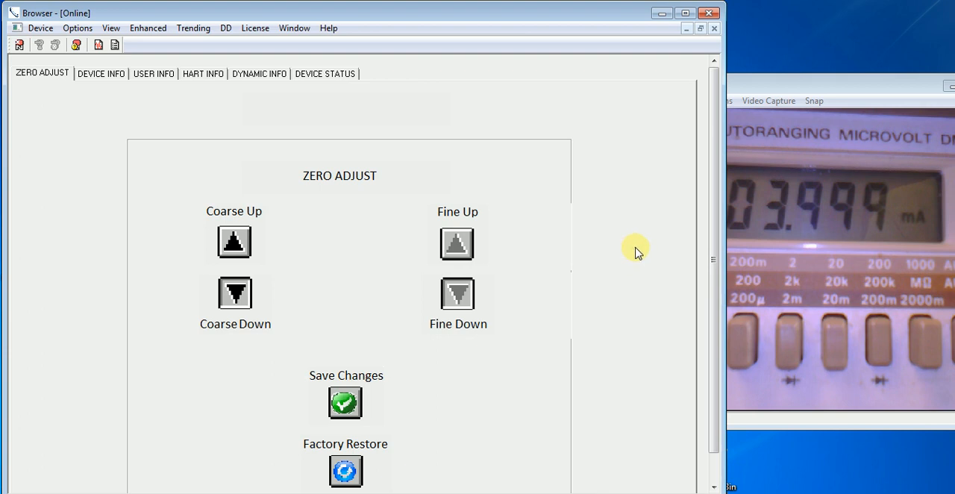